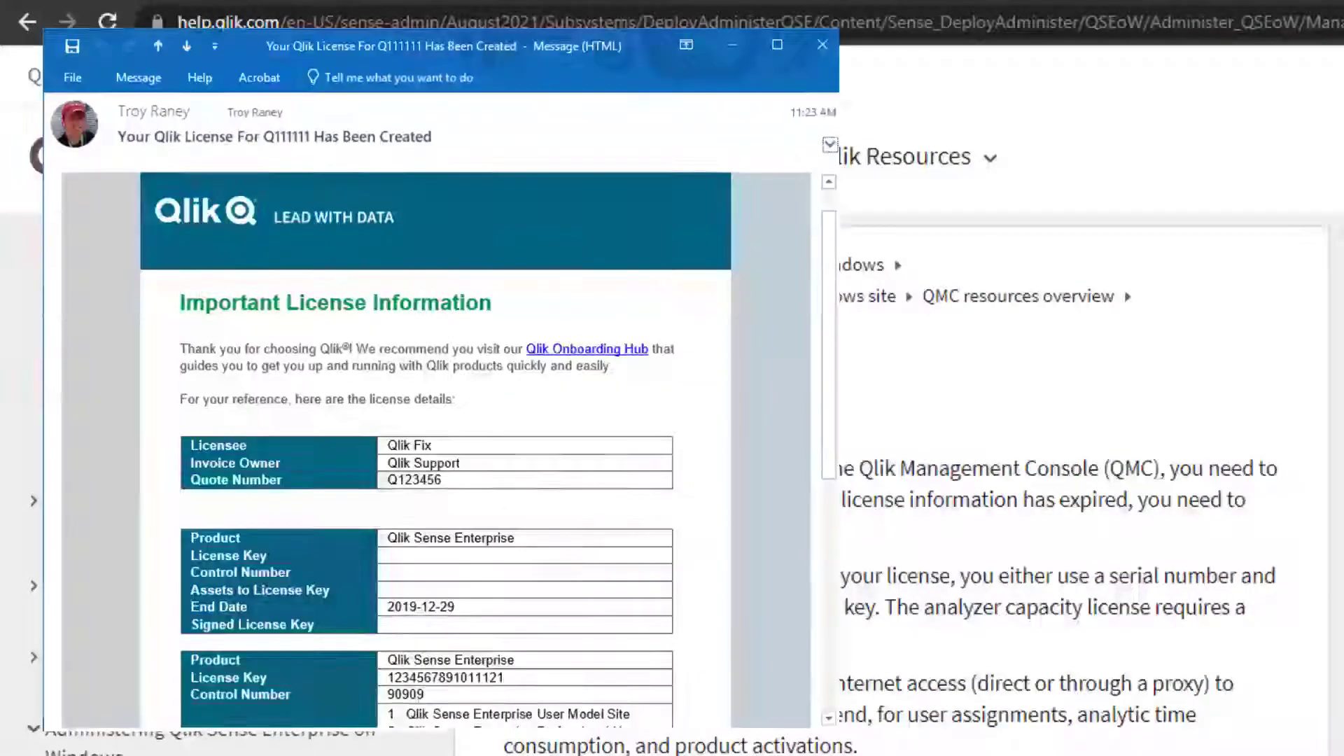
# Scroll through the Qlik Sense license email to review its details
pyautogui.scroll(-3)
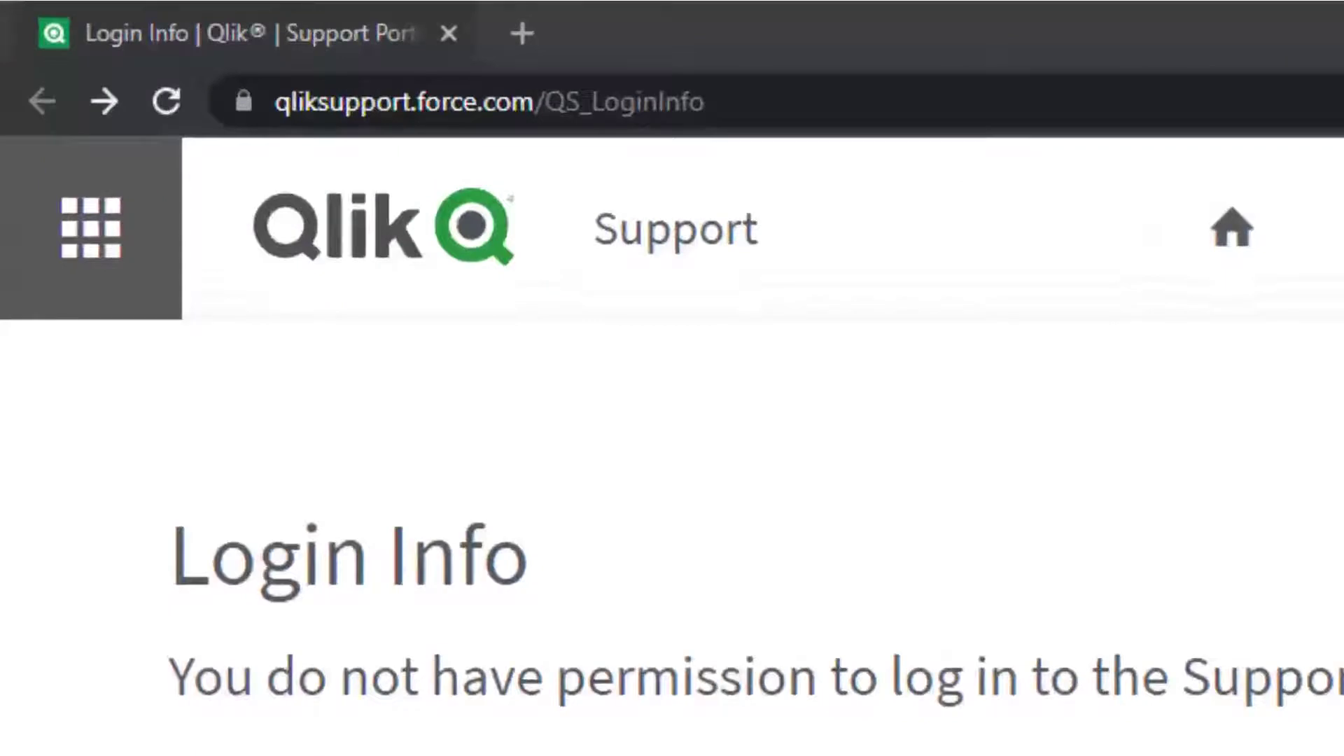
# Select the portal address and use LOGIN to reach the login.qlik.com sign-in page
pyautogui.click(487, 101)
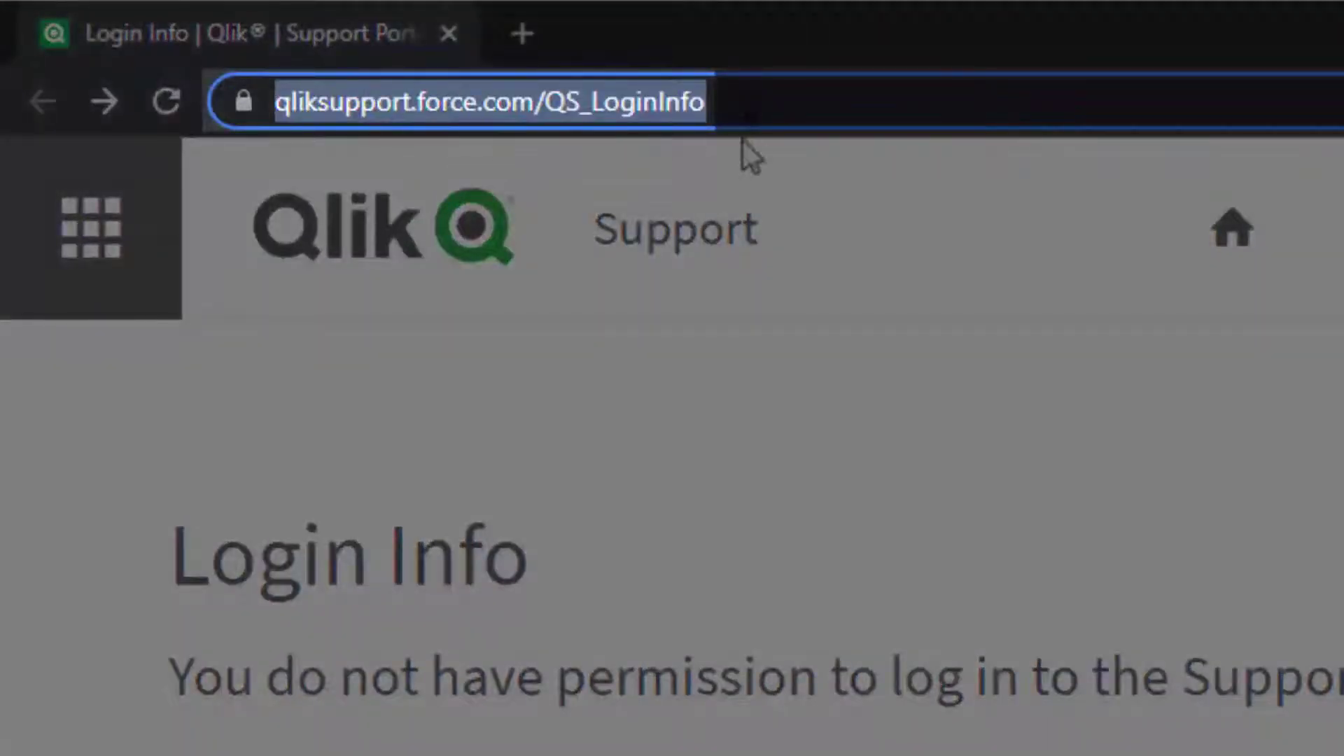
pyautogui.moveTo(719, 161)
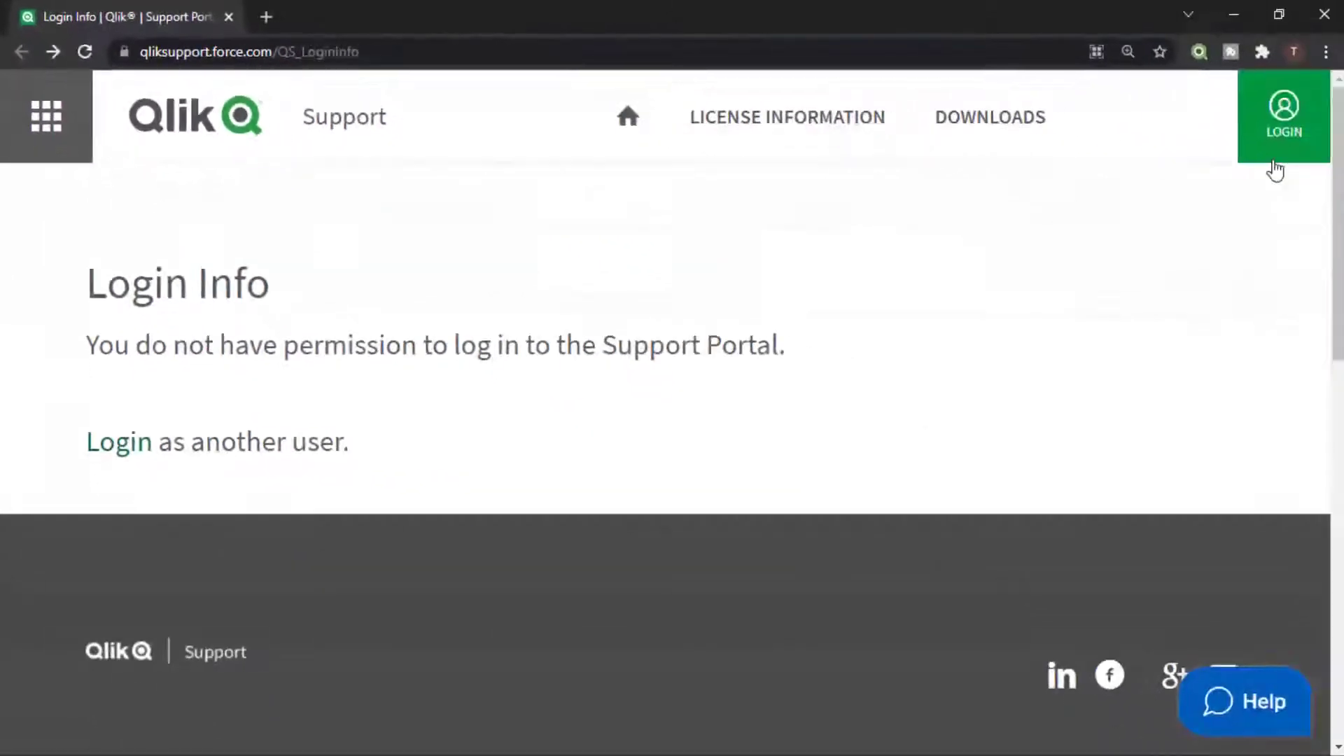
pyautogui.click(1282, 115)
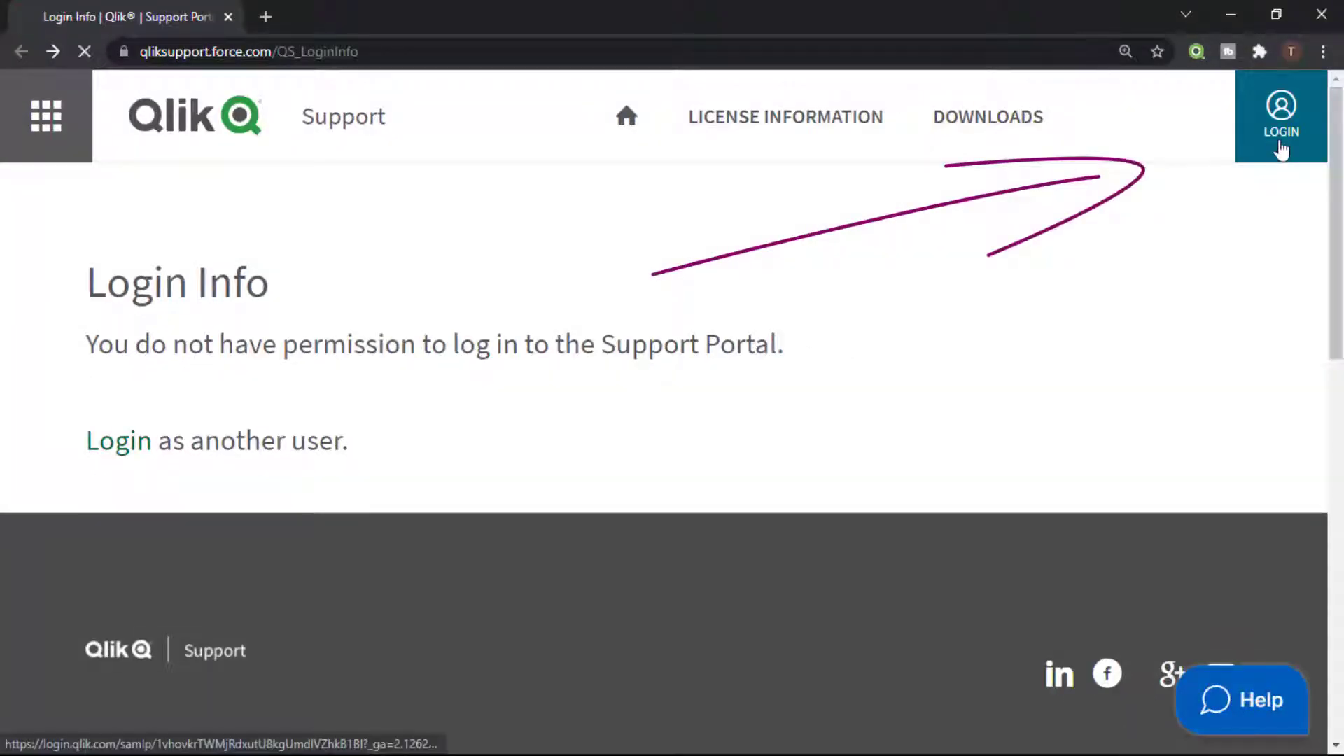
pyautogui.click(1279, 119)
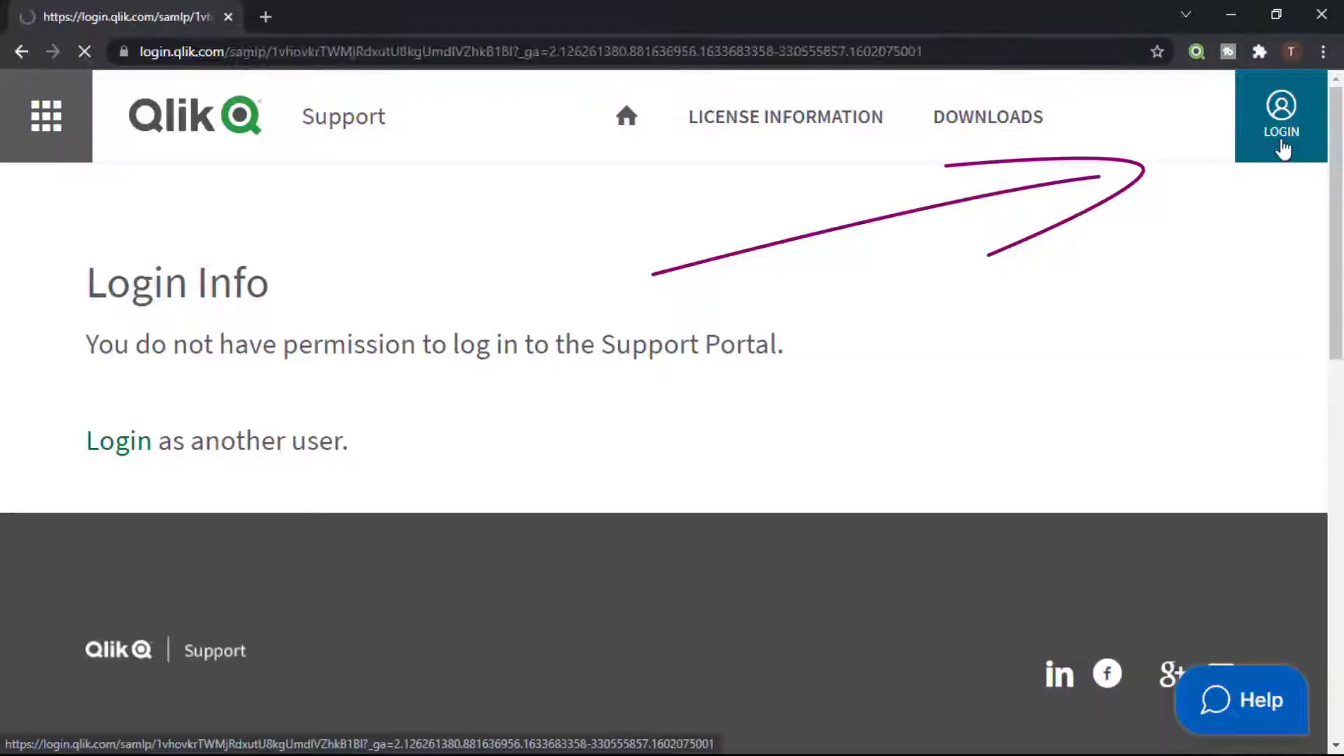
pyautogui.click(1282, 115)
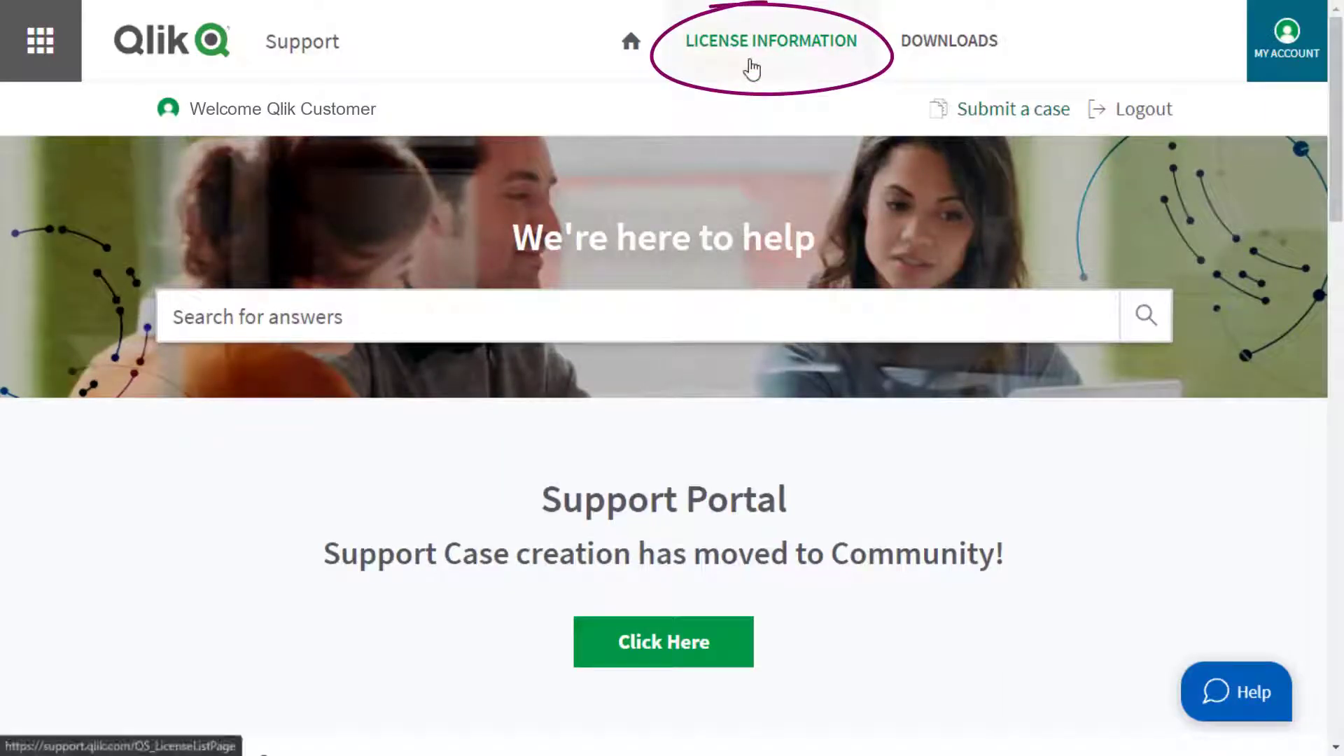
# View License Information, check the Expired list, and tick the active Qlik Sense Enterprise Client Managed license
pyautogui.click(770, 39)
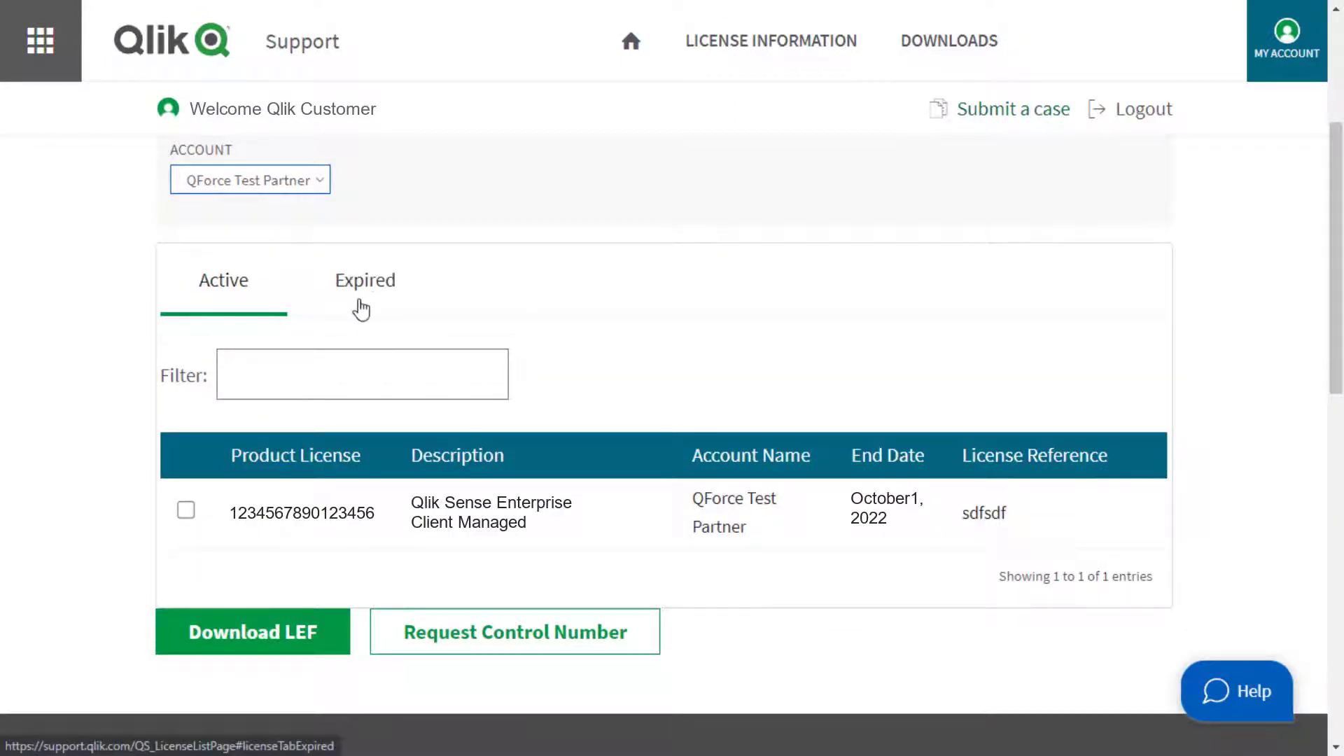
pyautogui.click(364, 280)
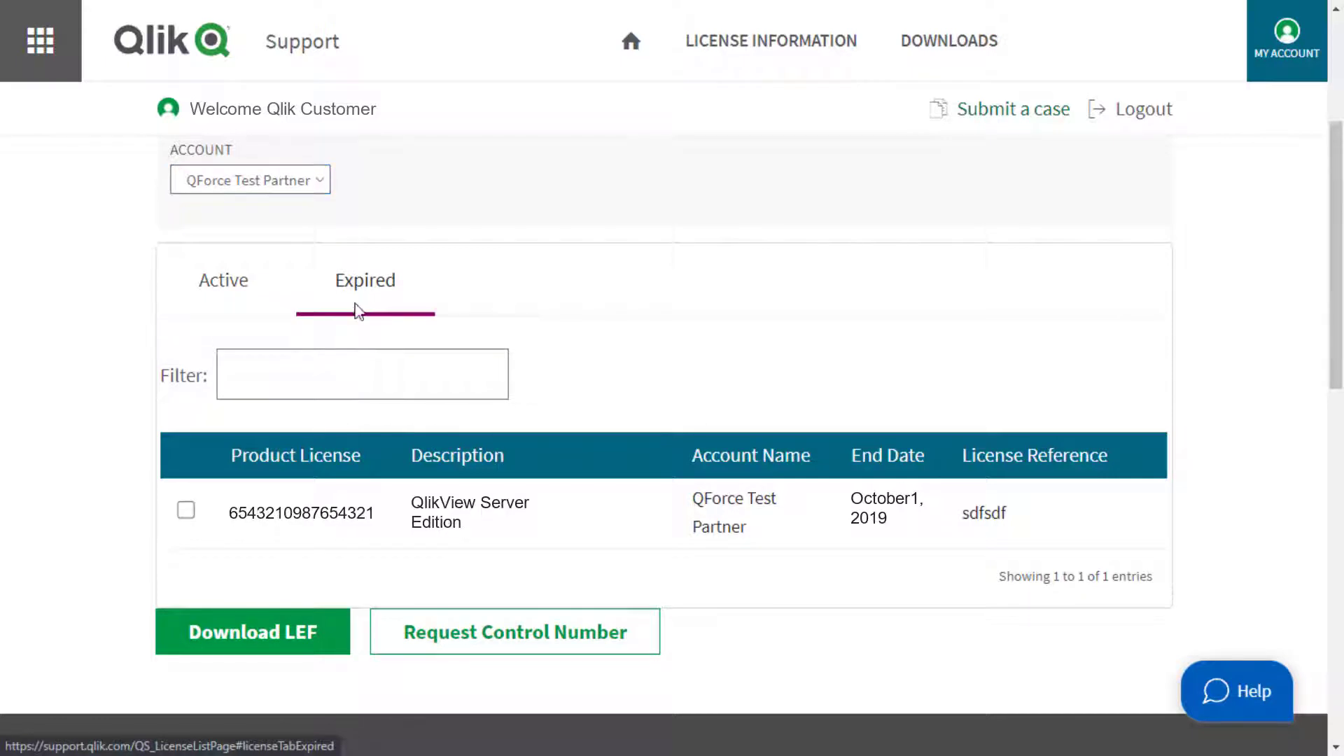
pyautogui.click(223, 280)
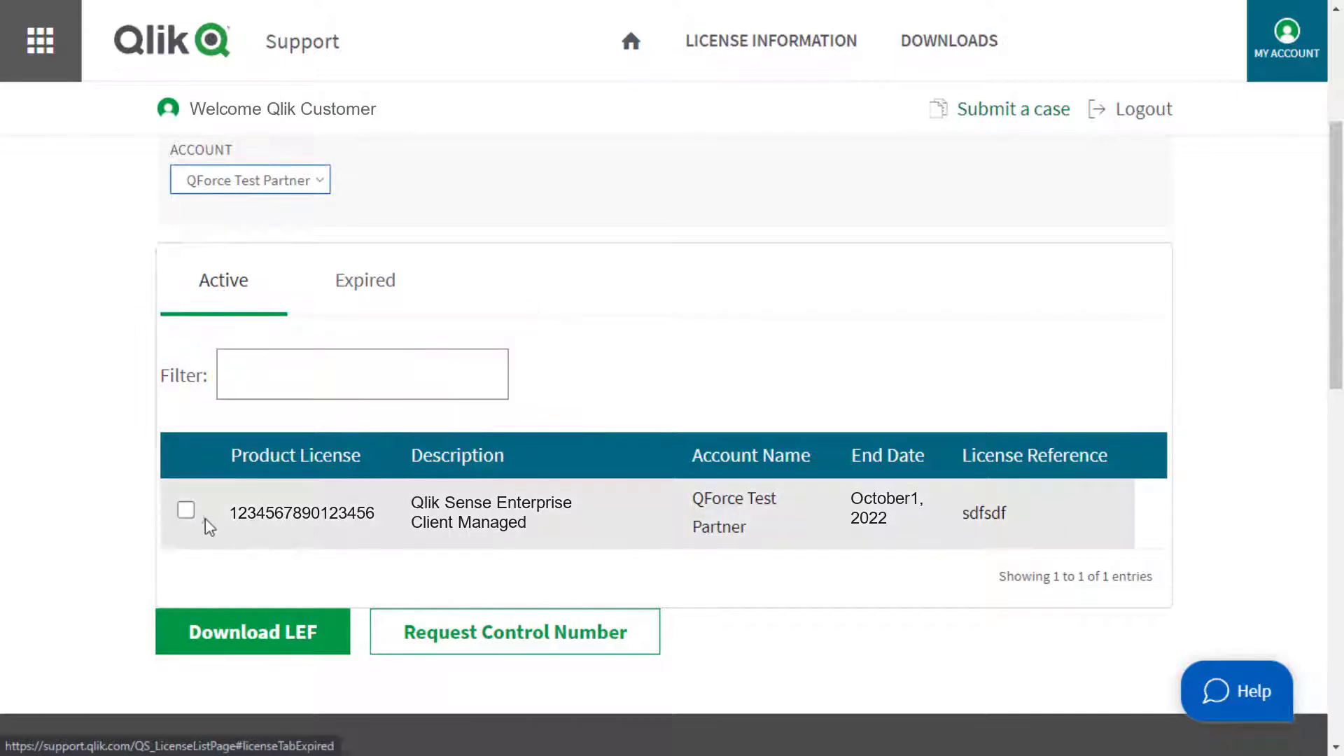
pyautogui.click(187, 511)
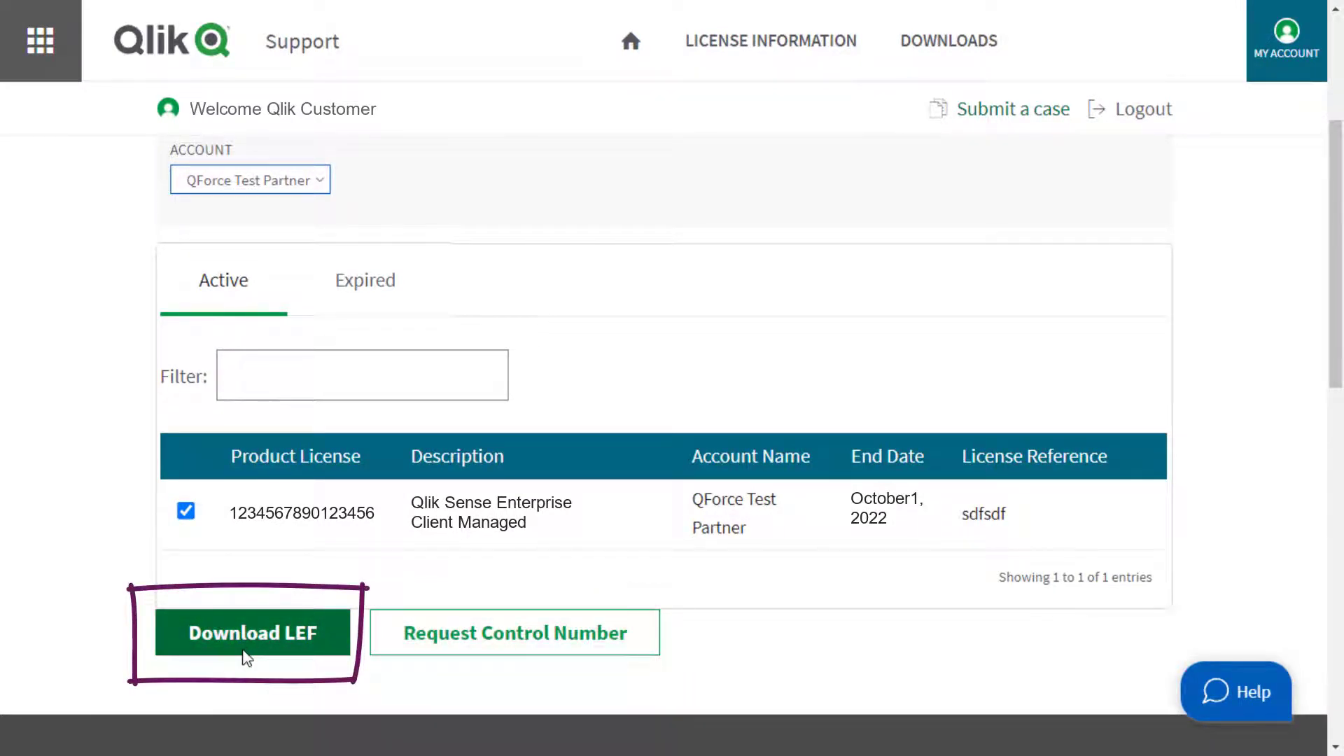
# Show the license's LEF via Download LEF, select all its text, close it, and request a control number
pyautogui.click(252, 633)
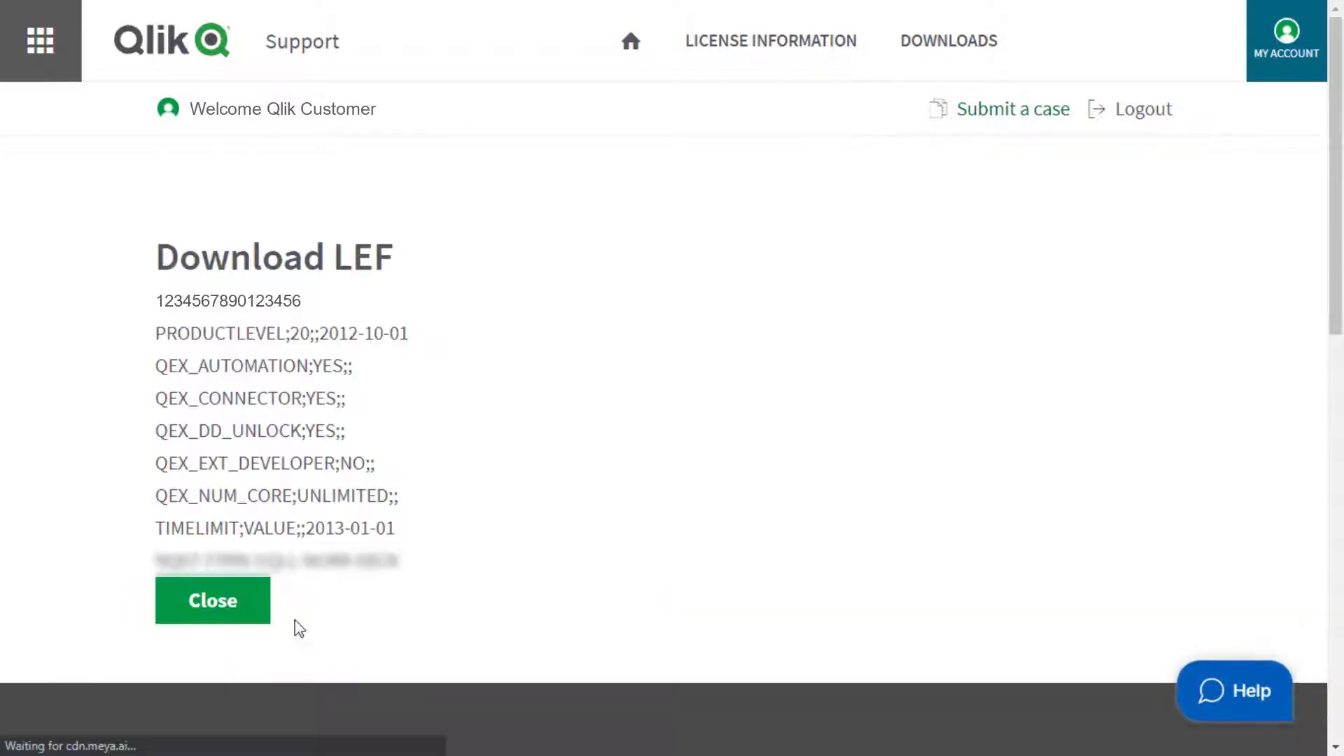
pyautogui.moveTo(155, 299); pyautogui.dragTo(399, 566)
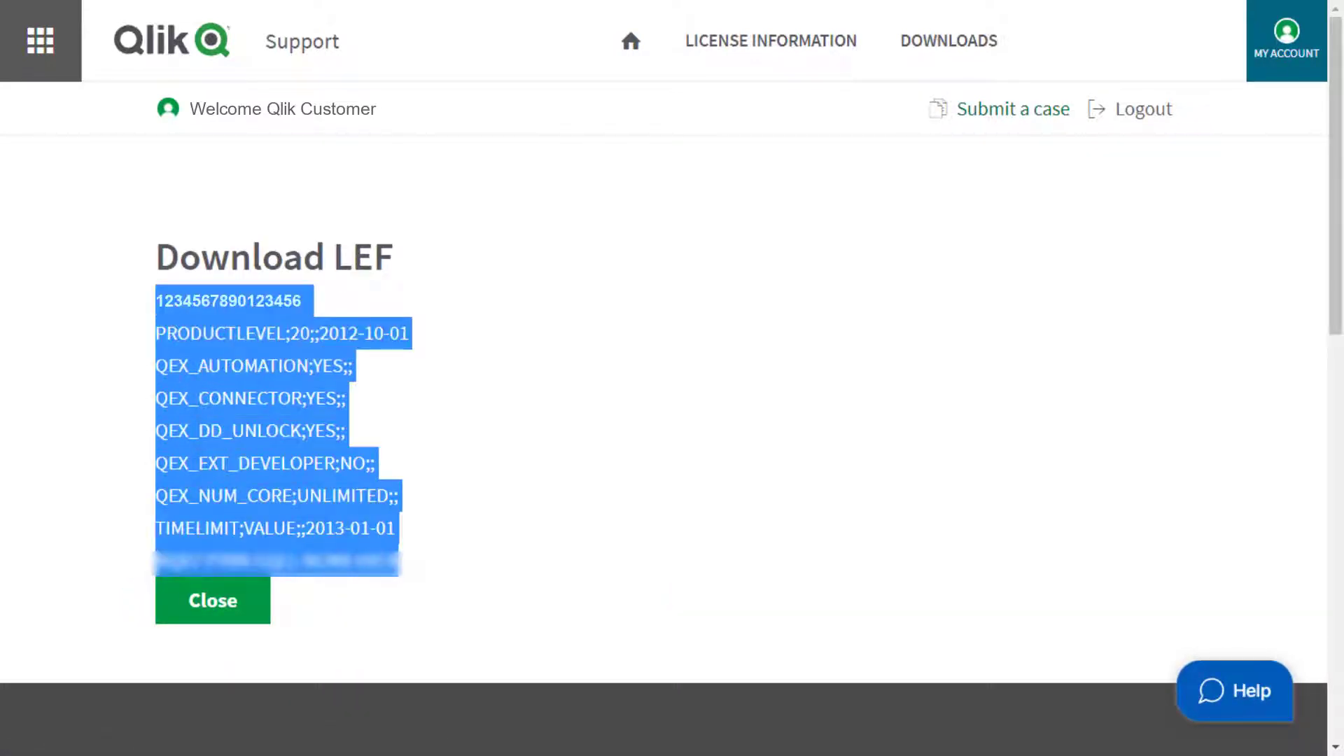
pyautogui.moveTo(210, 621)
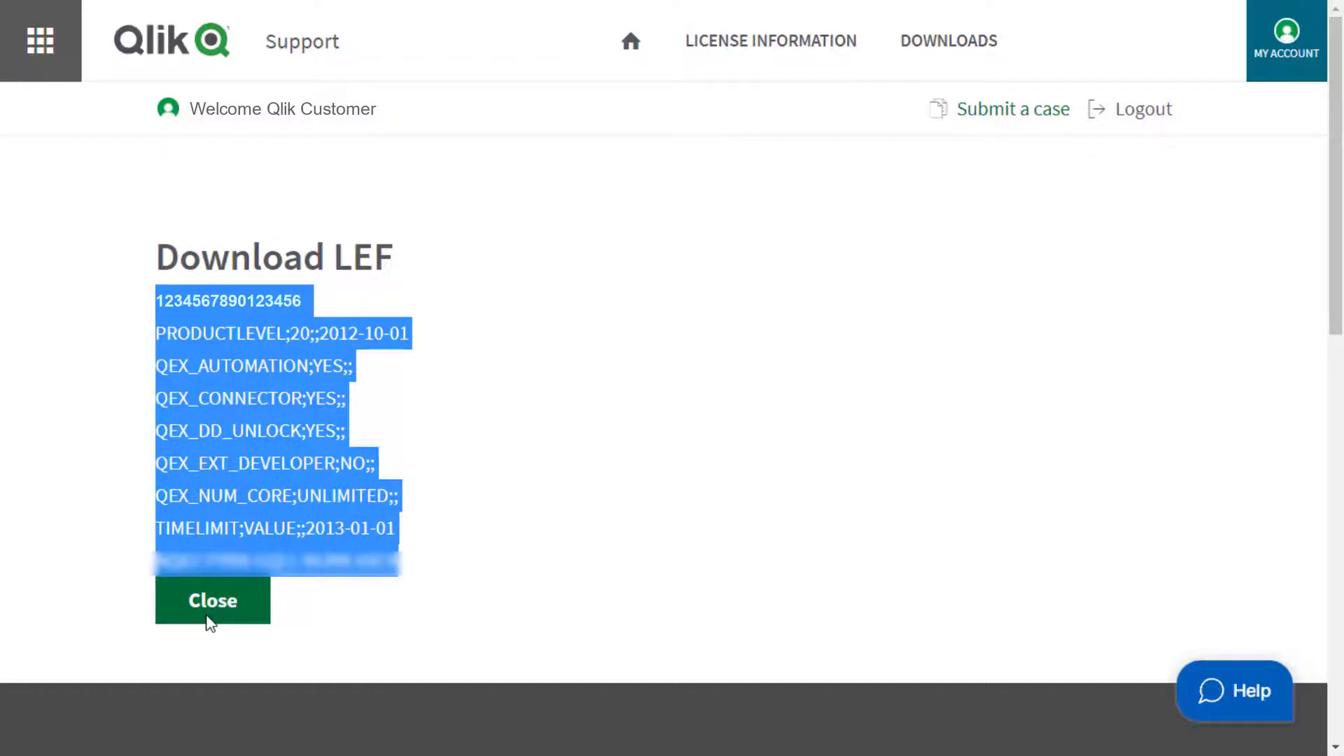
pyautogui.click(213, 600)
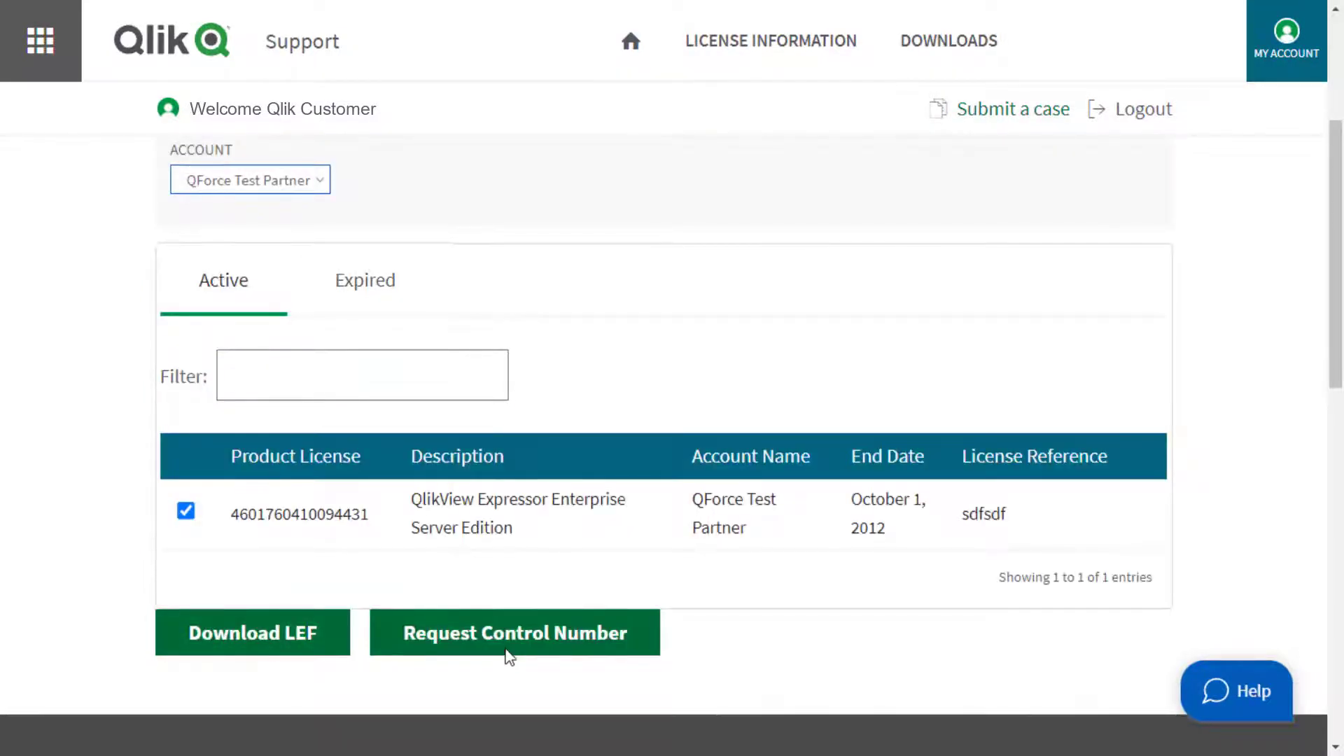
pyautogui.click(515, 632)
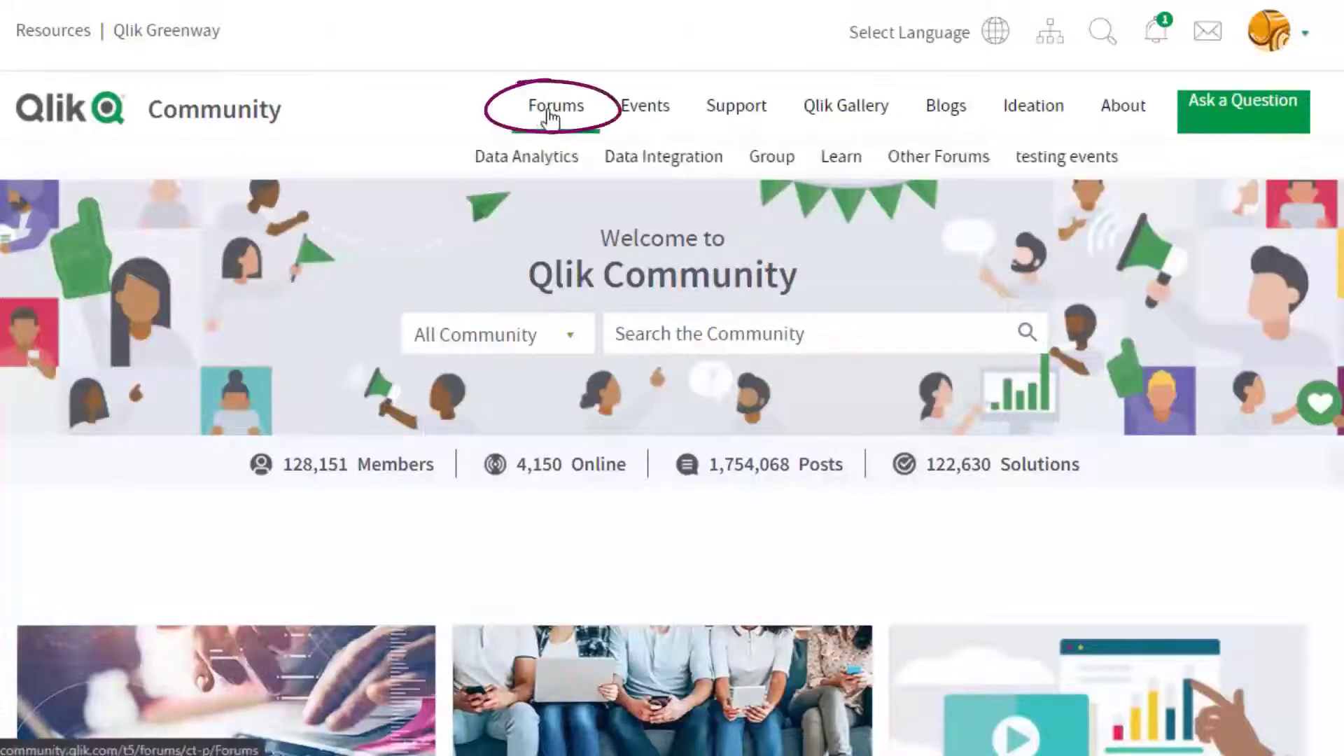
# Browse the Forums categories and enter the search query 'Getting started with Qlik'
pyautogui.click(526, 156)
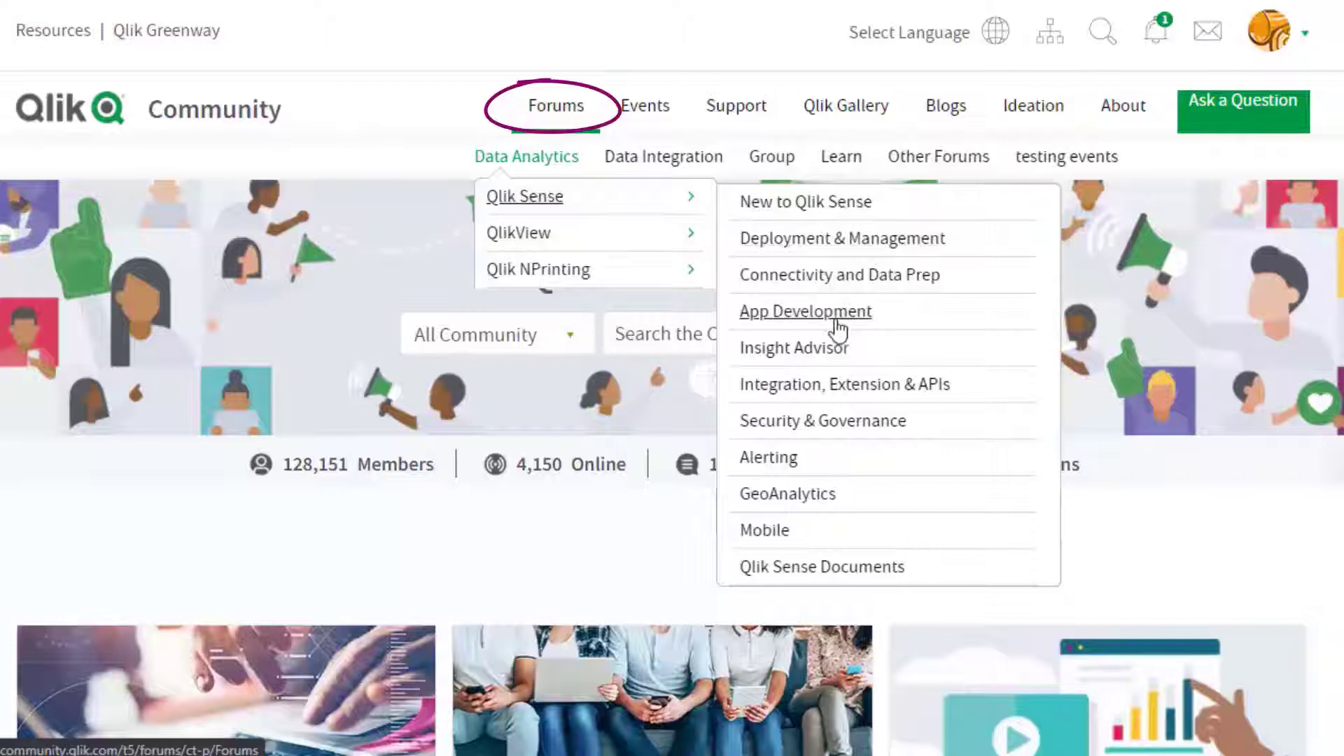
pyautogui.moveTo(715, 266)
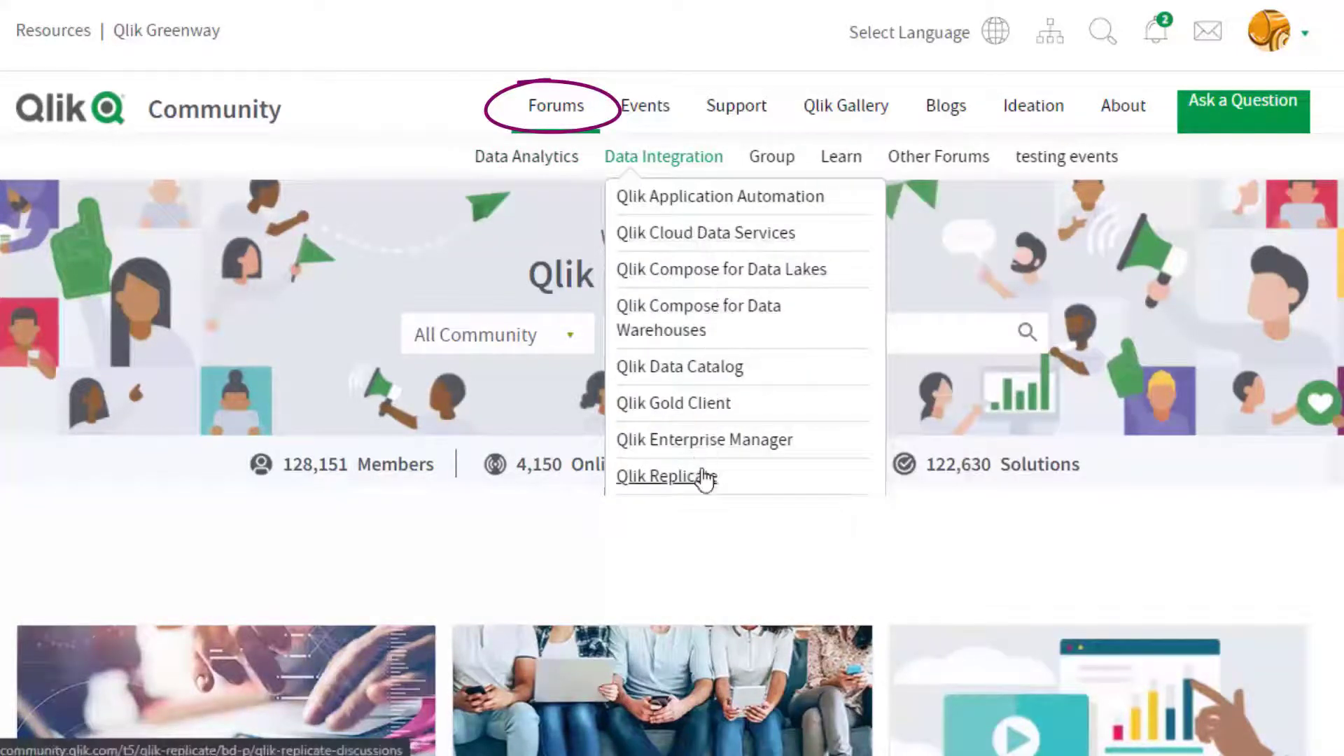
pyautogui.write('Getting started with Qlik')
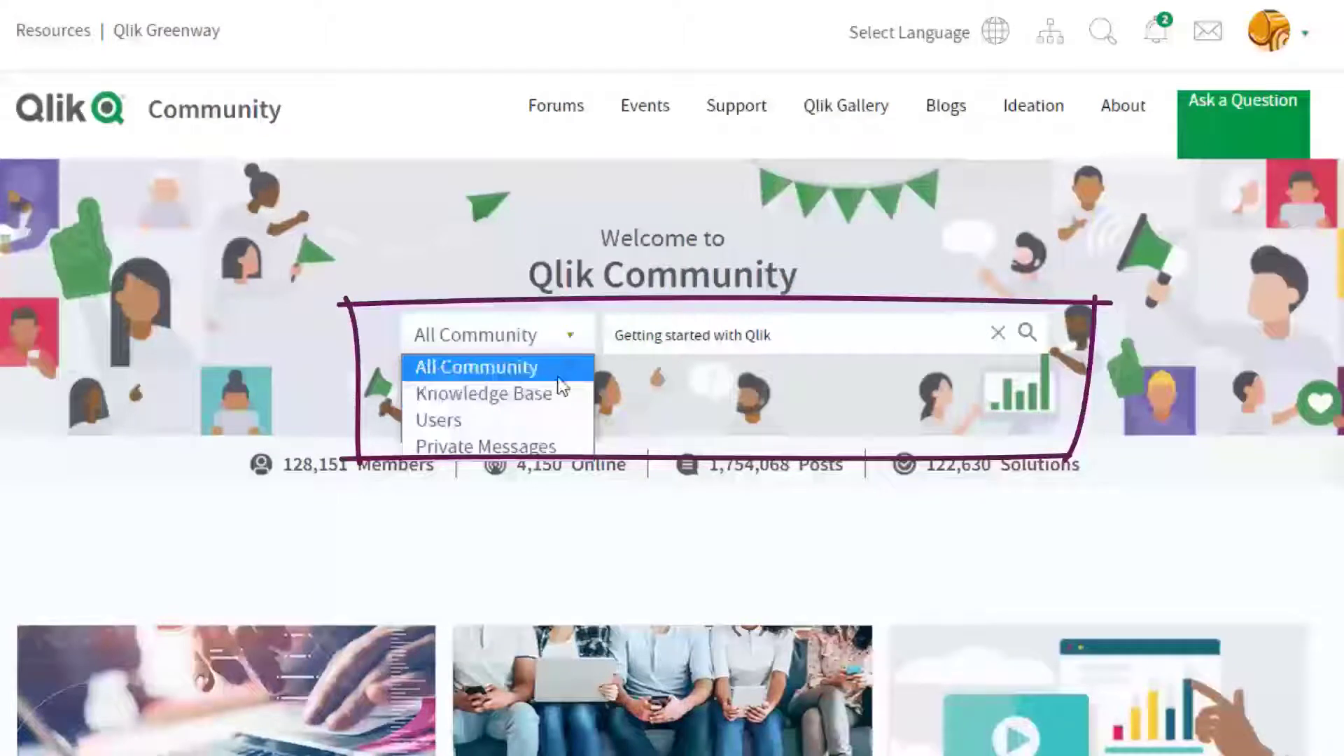
# Run the search and filter results by Knowledge, Community, Qlik Help, Qlik Gallery, YouTube, then All Content
pyautogui.click(1027, 332)
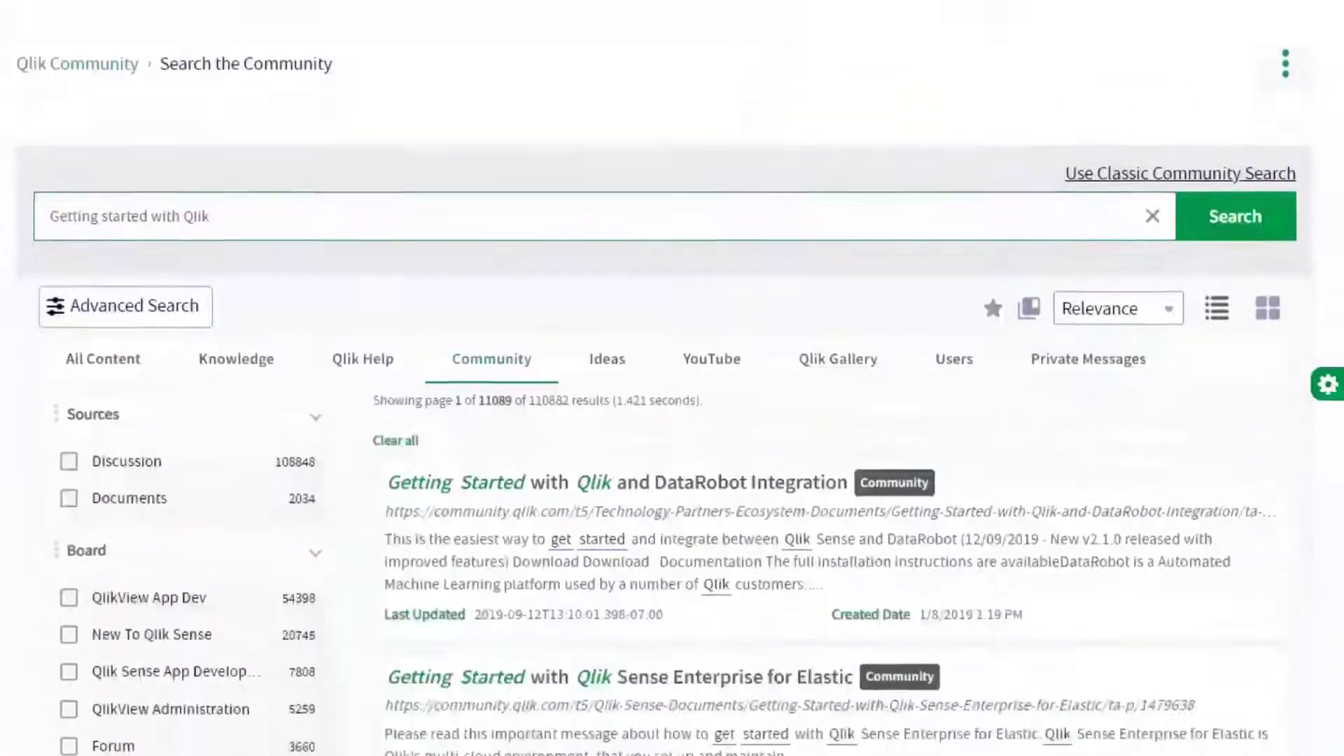
pyautogui.click(235, 325)
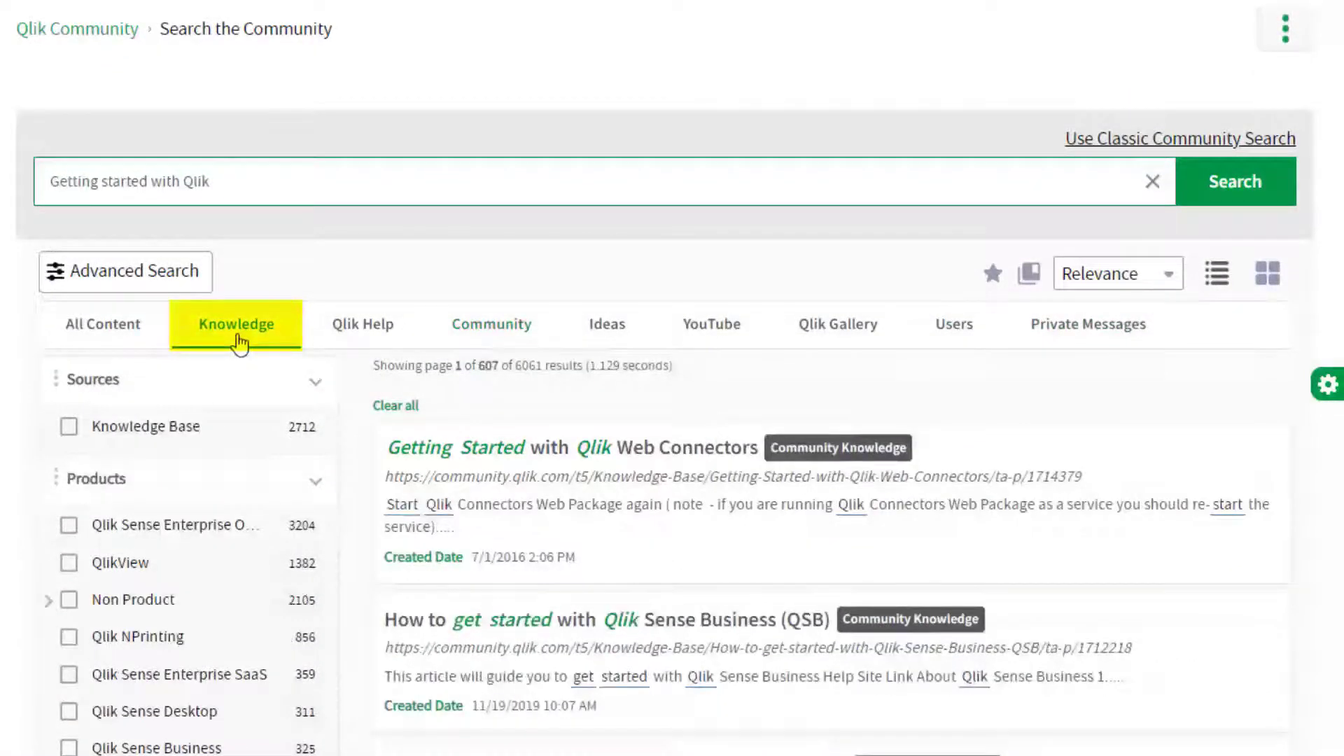
pyautogui.click(490, 324)
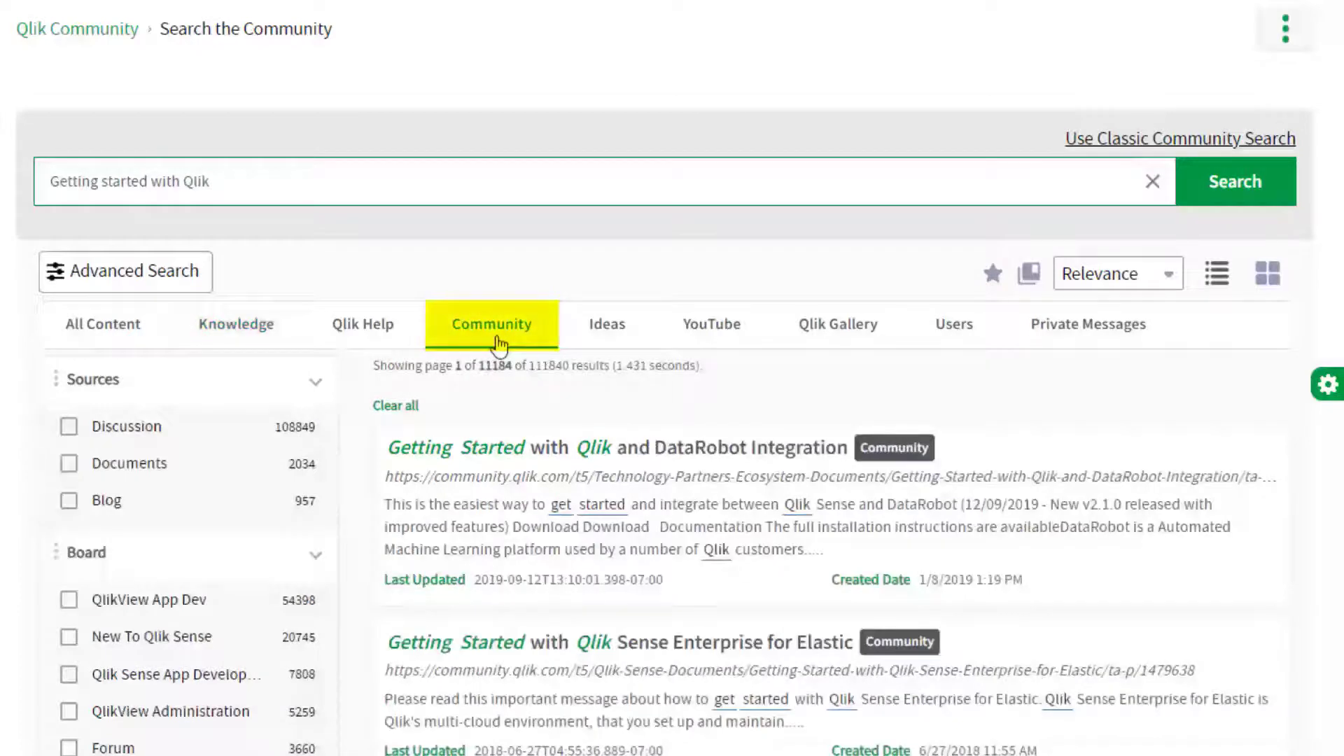
pyautogui.click(363, 324)
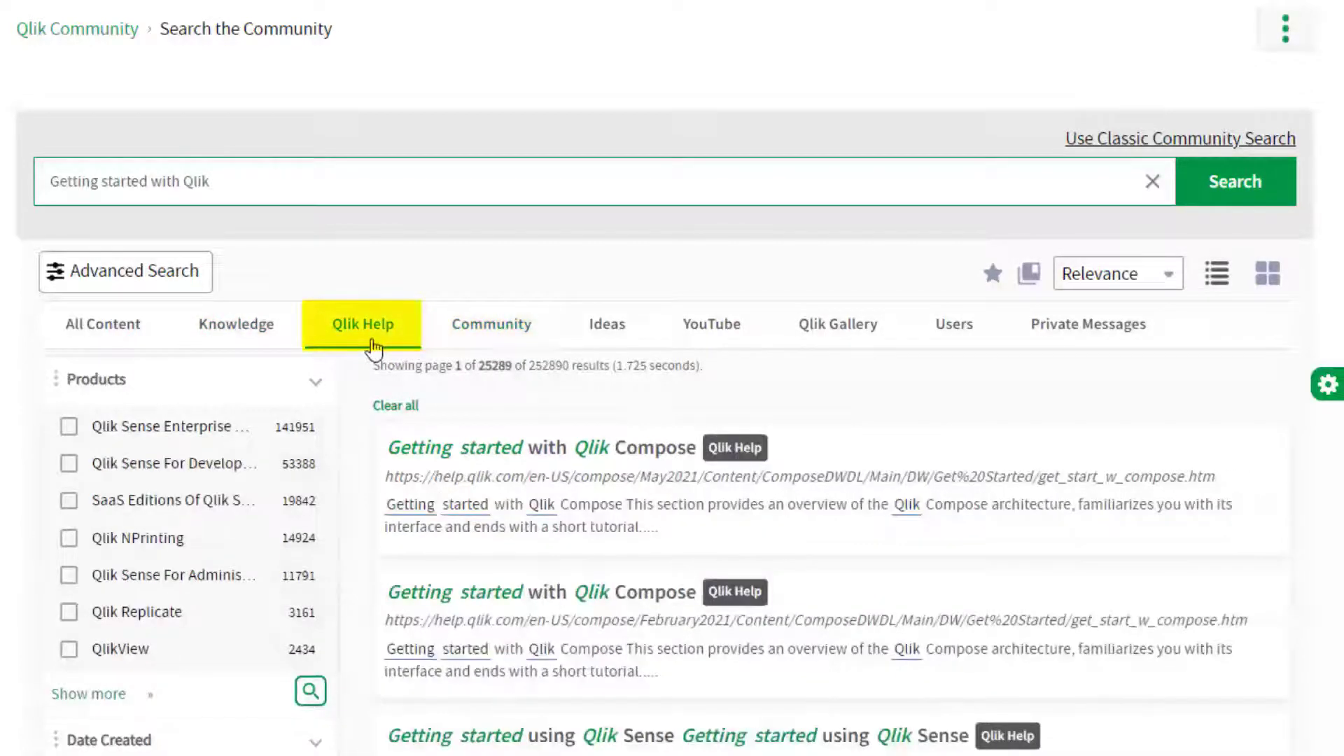
pyautogui.click(835, 325)
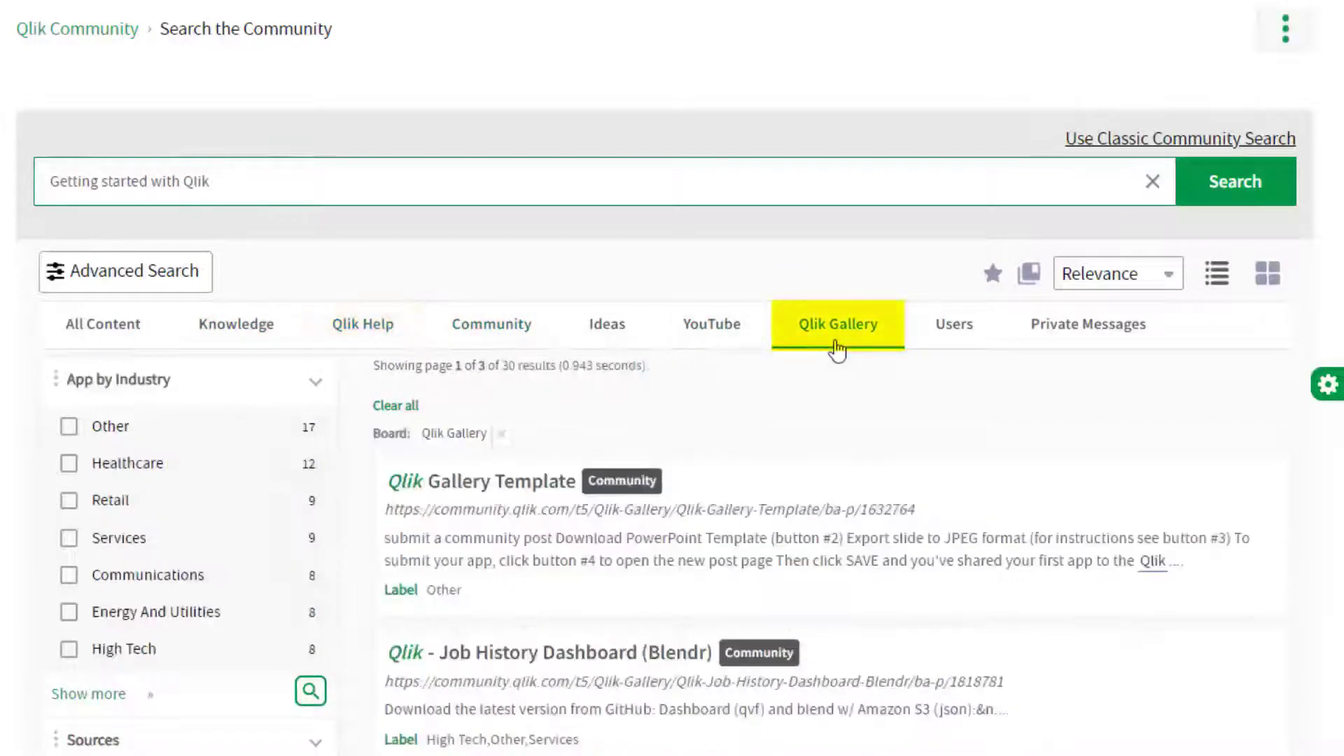
pyautogui.click(711, 325)
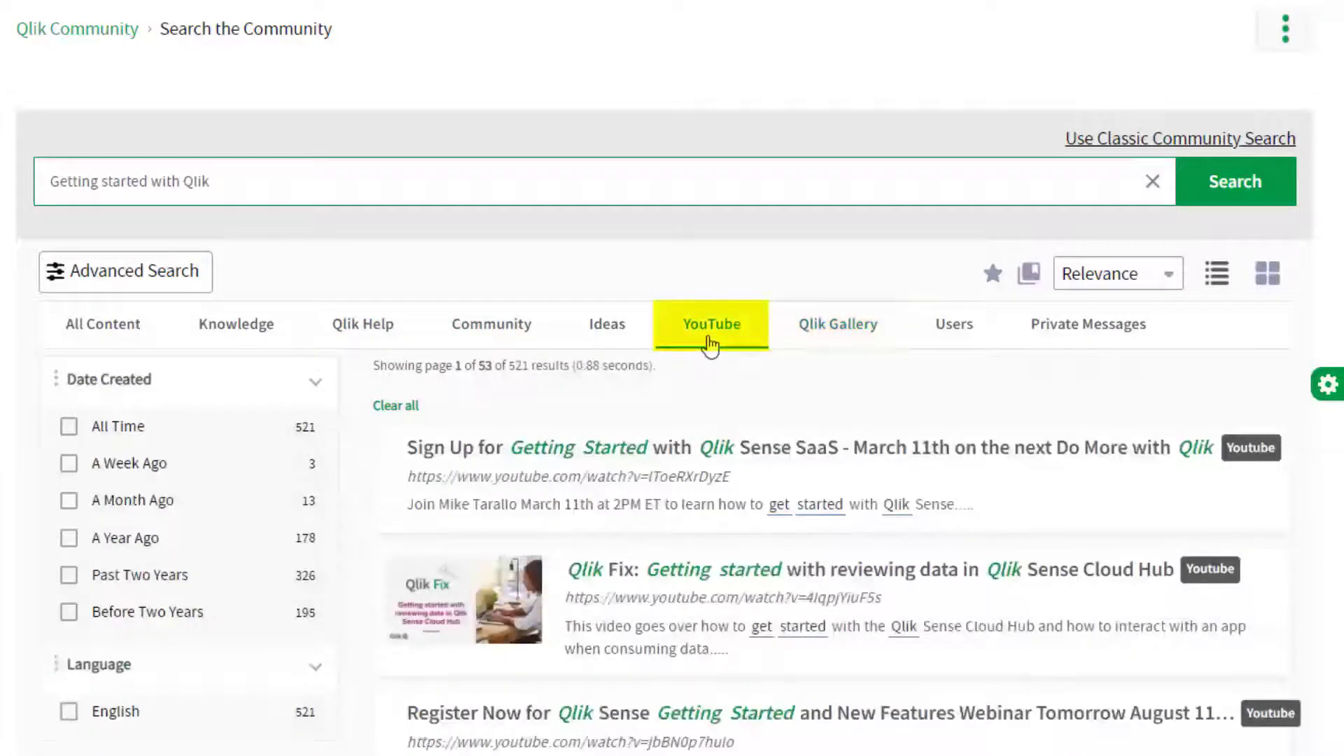
pyautogui.click(103, 325)
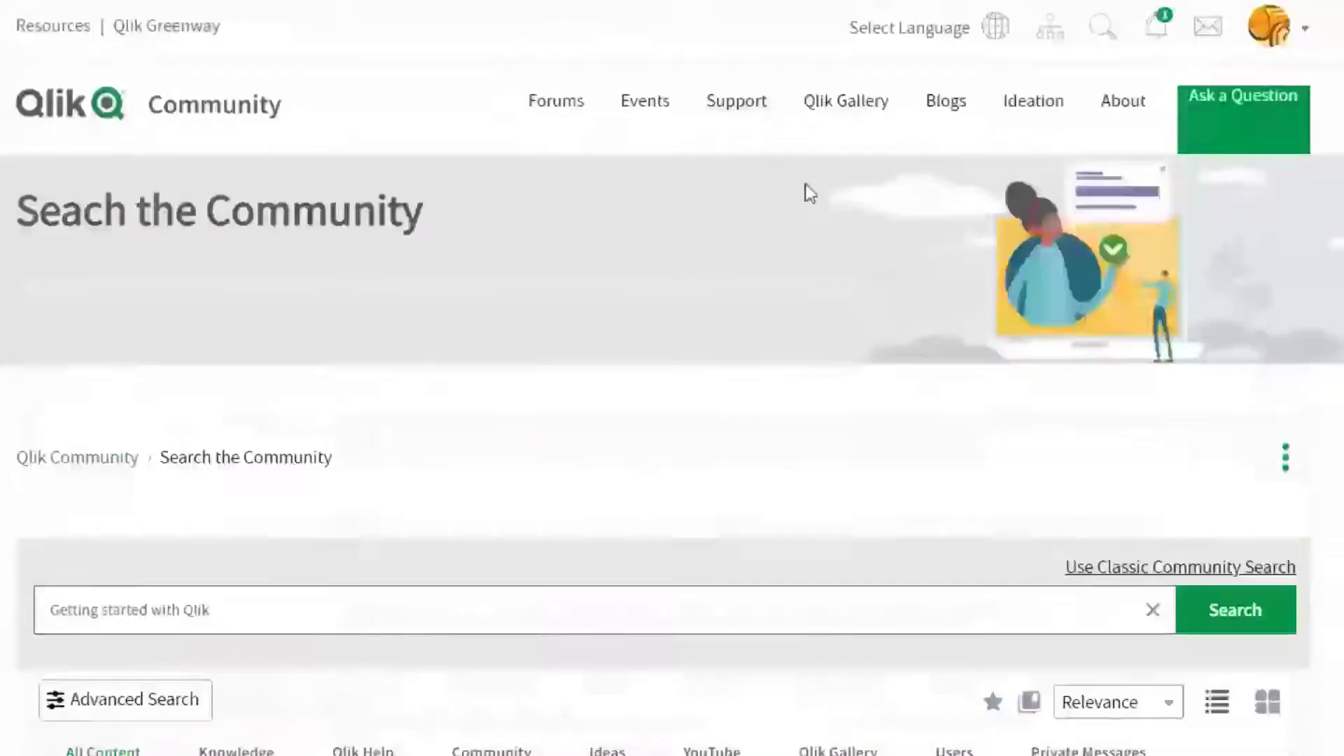
# Go to the Support space and page the carousel to more program cards like Q&A with Qlik and Techspert Talks
pyautogui.click(737, 100)
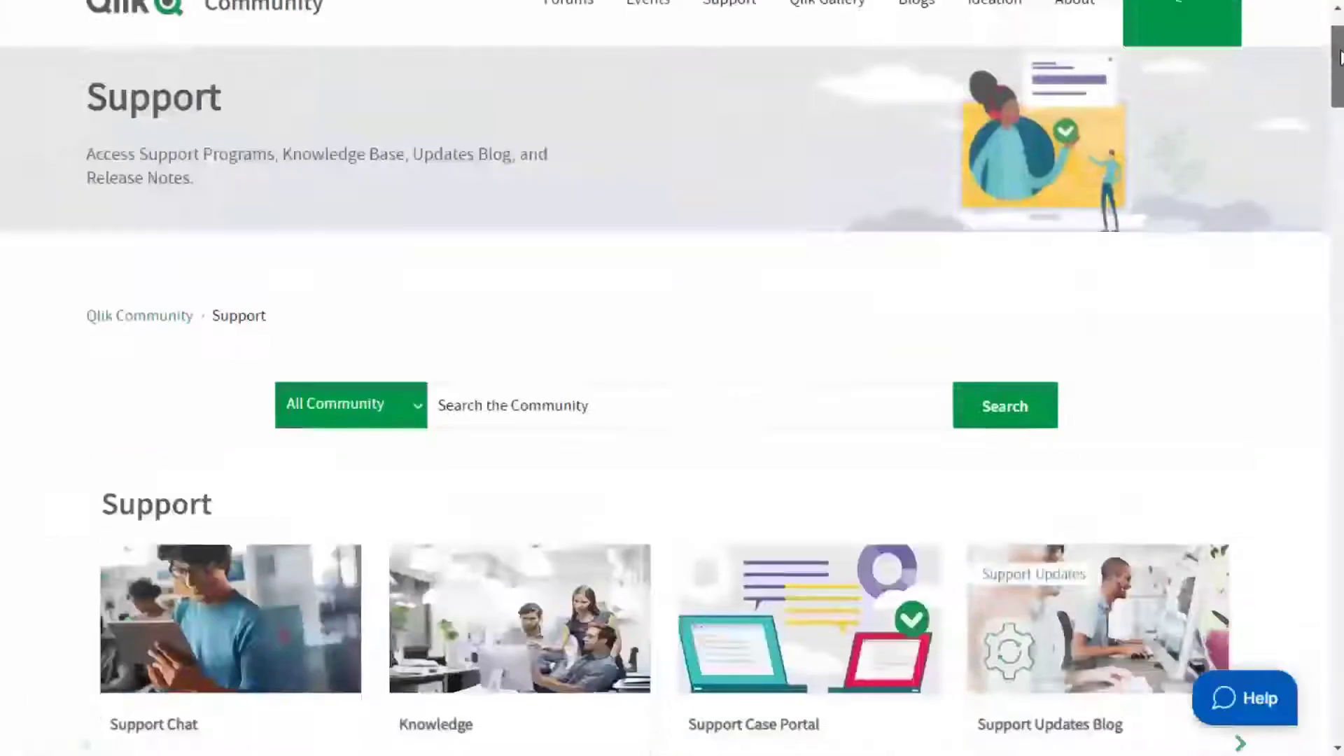
pyautogui.scroll(-3)
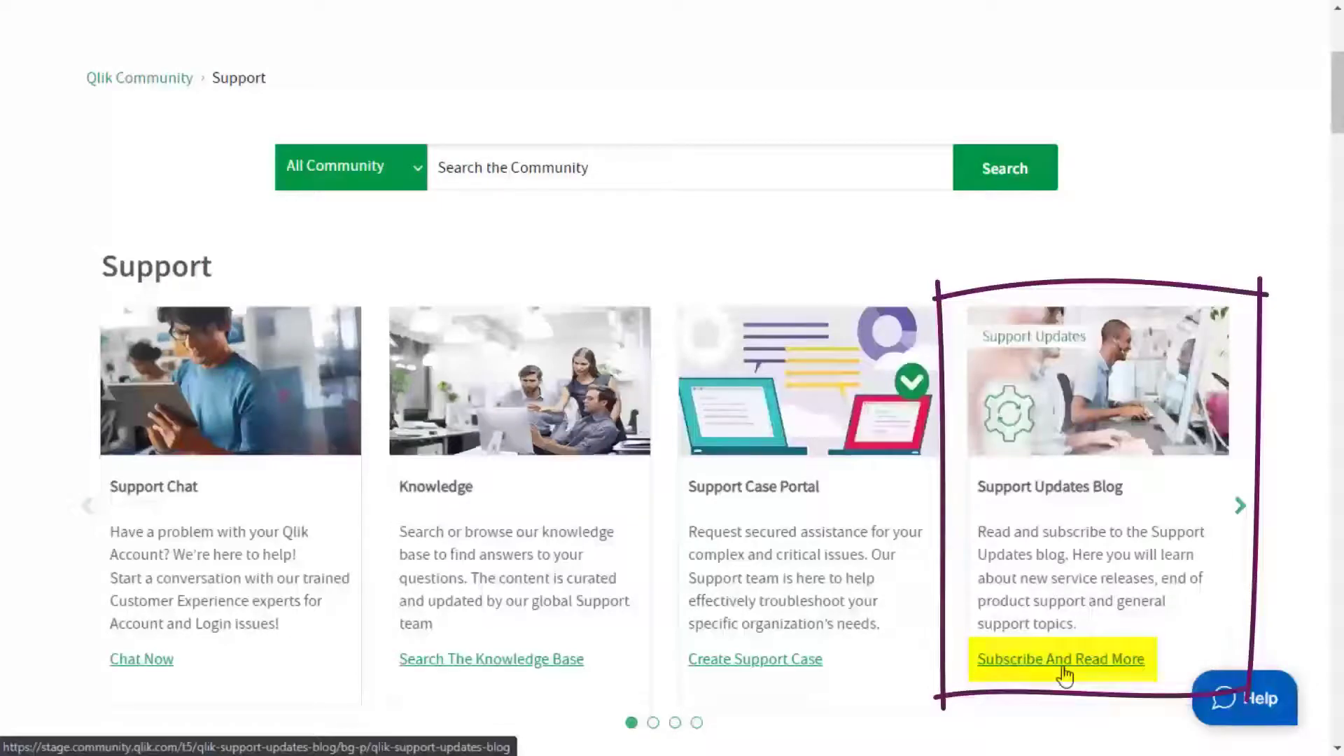
pyautogui.click(1240, 505)
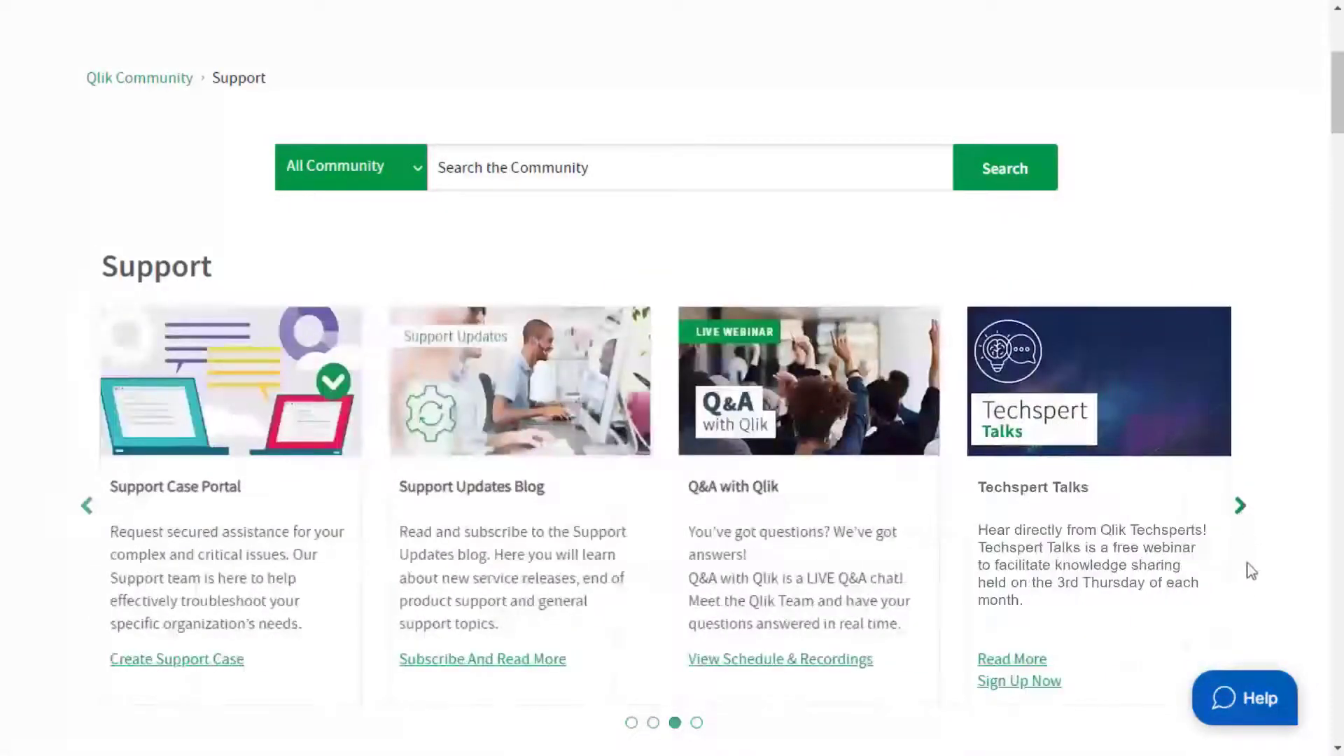
pyautogui.moveTo(1026, 693)
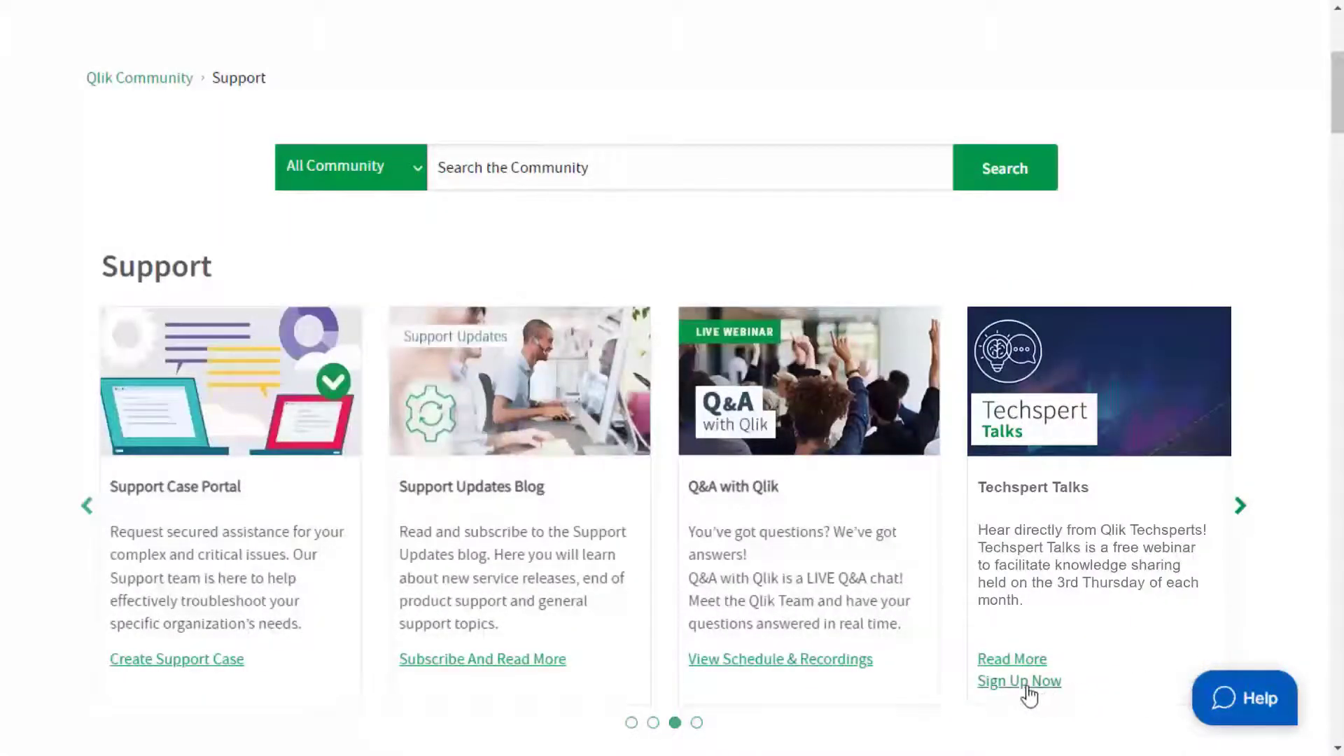